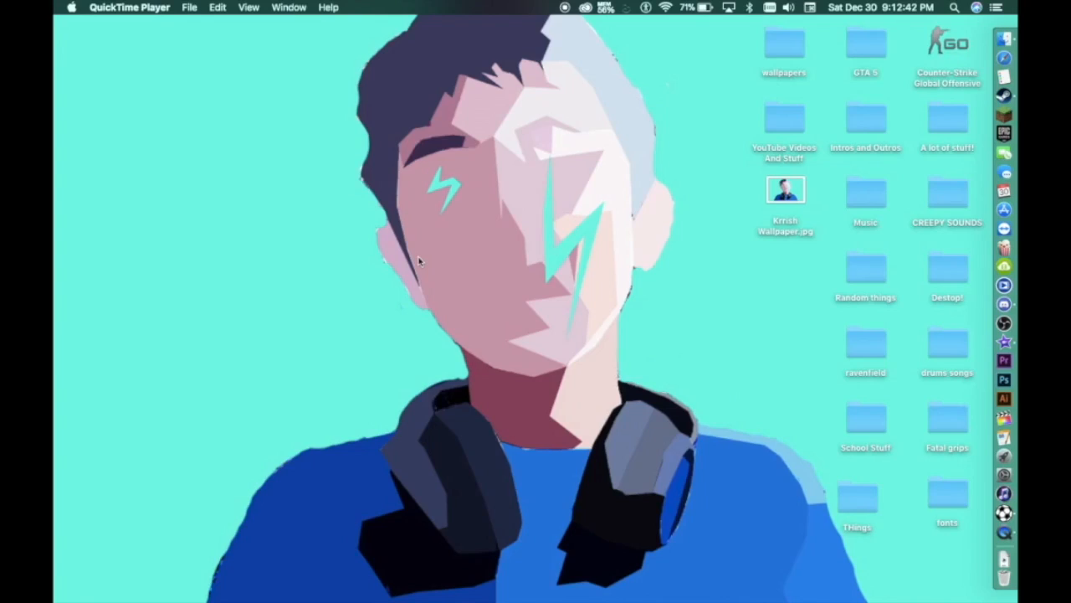
mouse_move(635, 383)
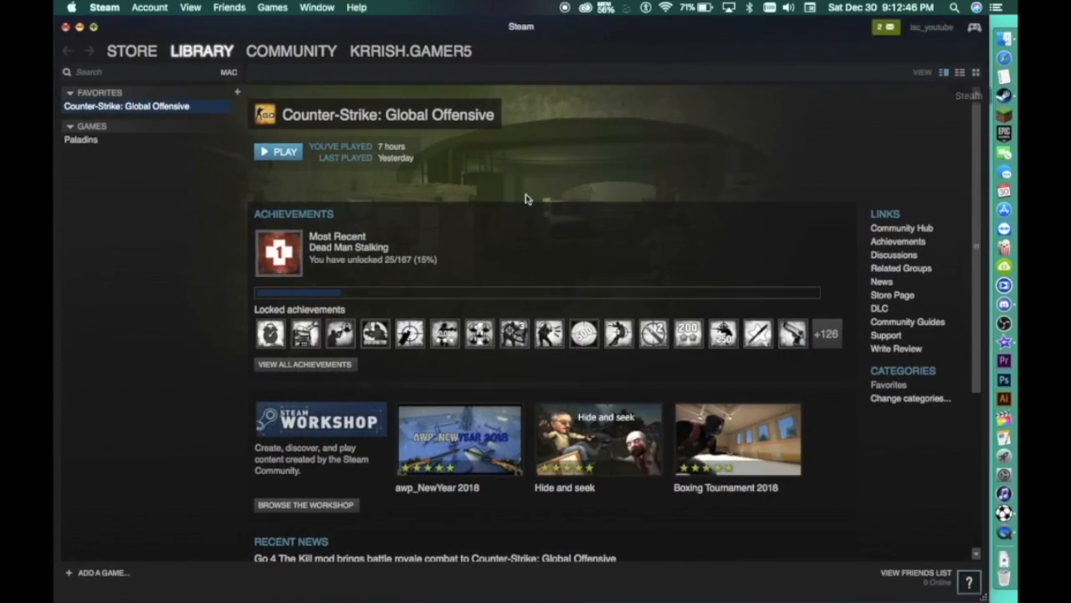
mouse_move(465, 188)
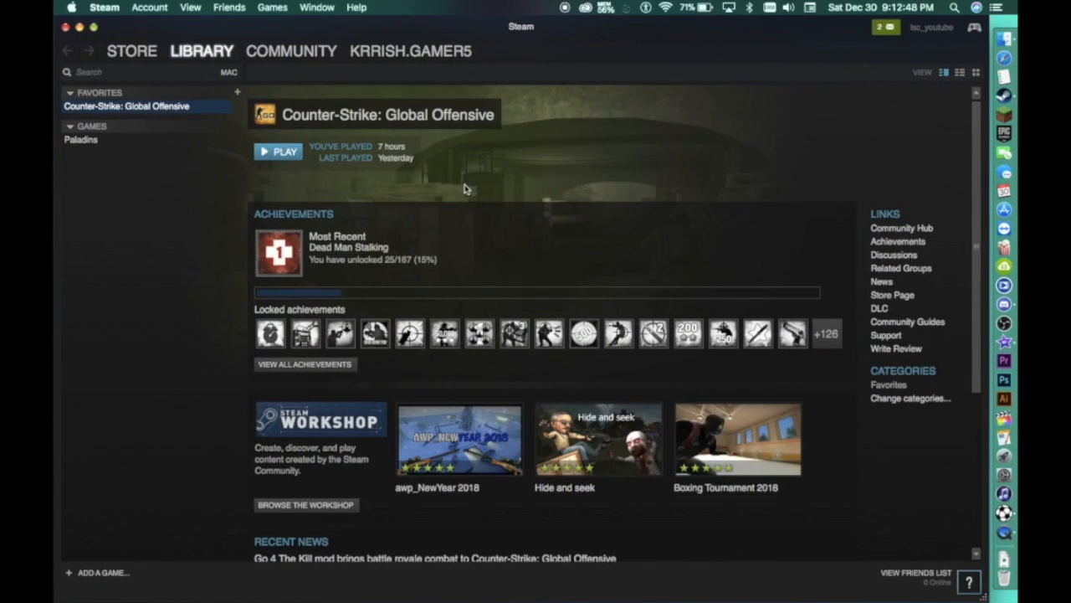
mouse_move(197, 132)
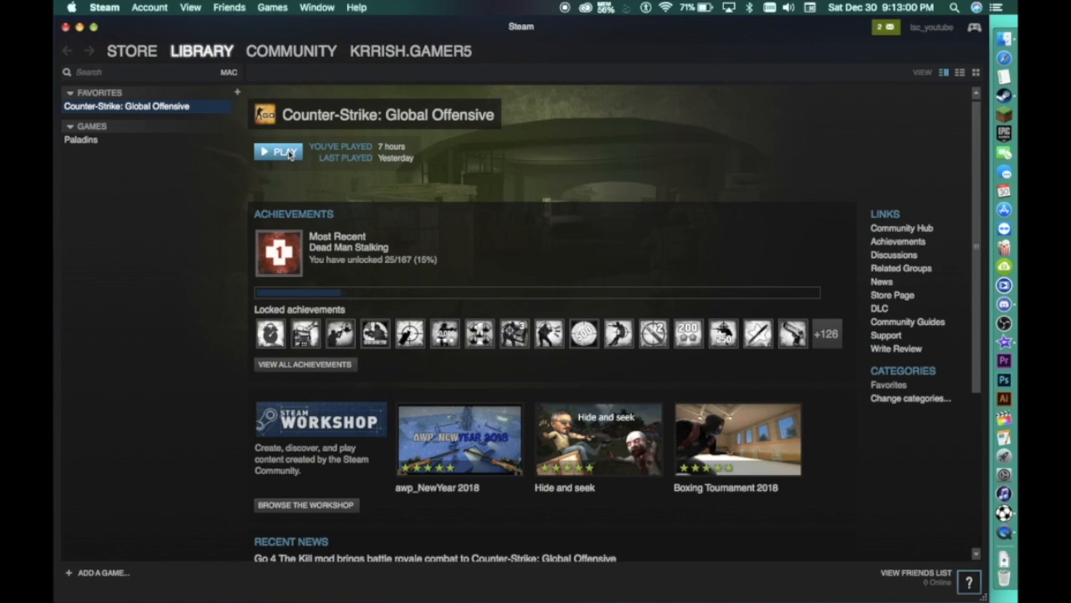
Start Counter-Strike: Global Offensive with the PLAY button on its library page.
click(277, 152)
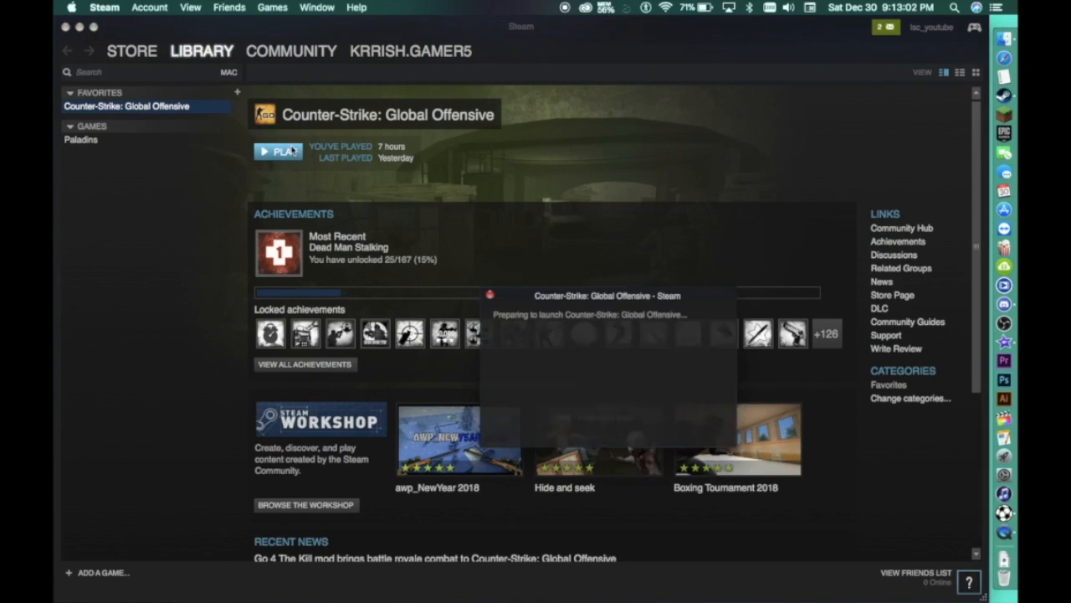
click(278, 151)
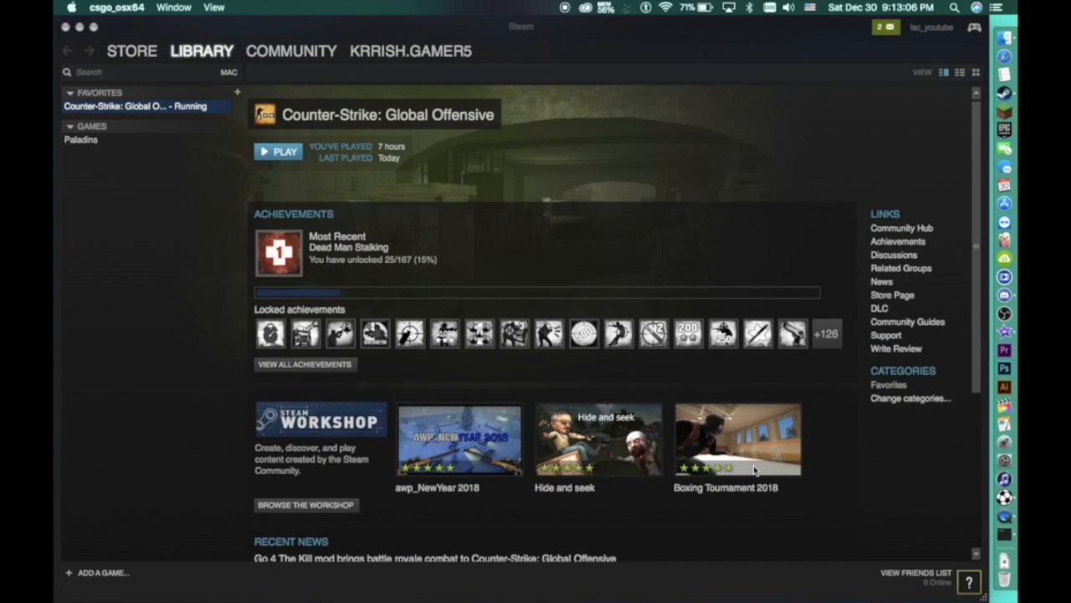
mouse_move(937, 522)
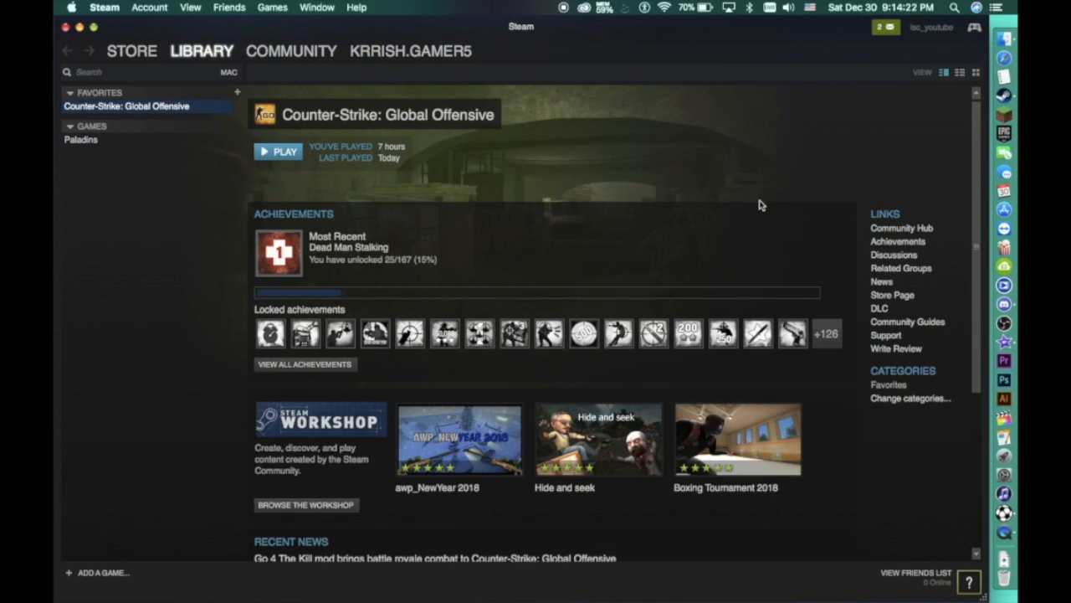
mouse_move(705, 209)
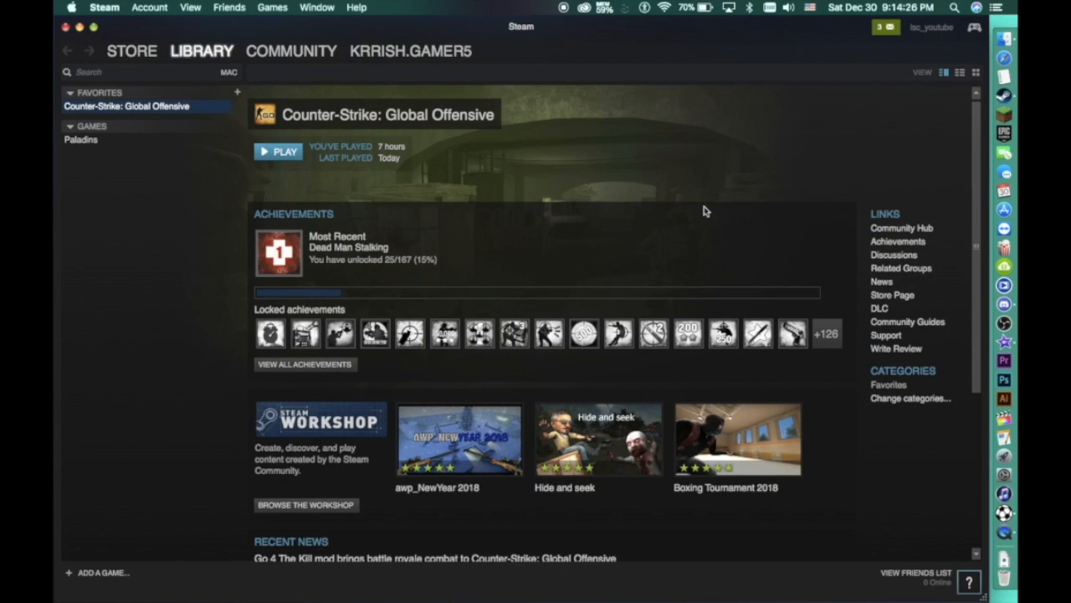
mouse_move(375, 147)
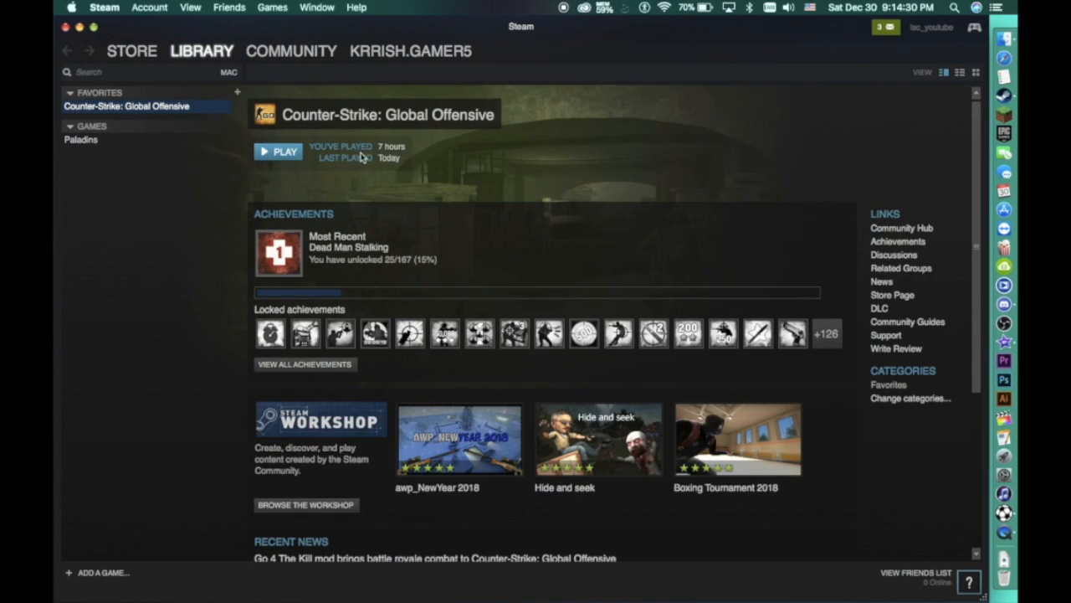
mouse_move(155, 99)
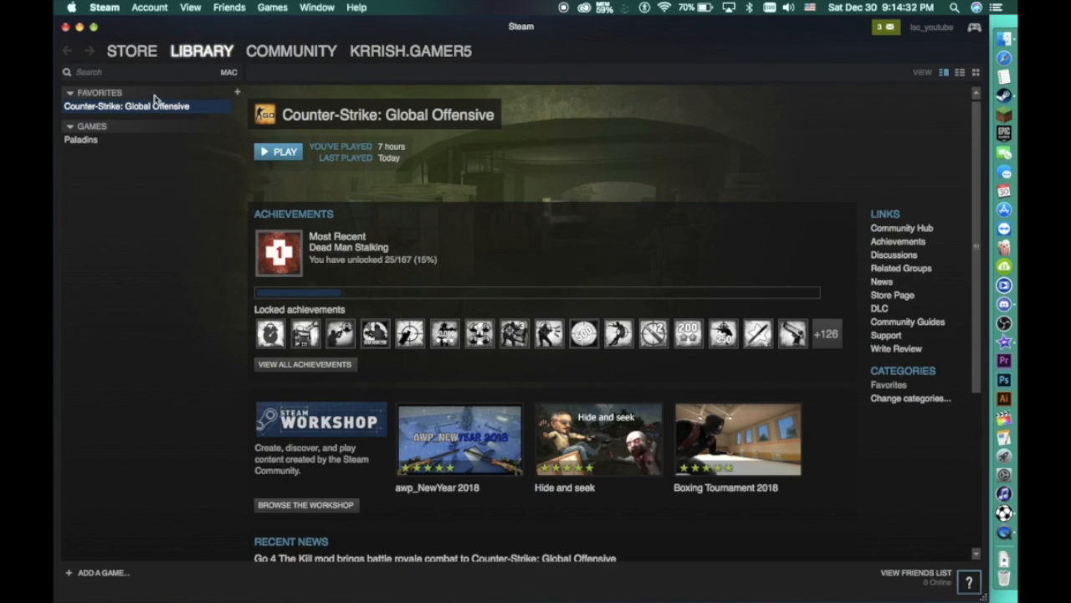
mouse_move(166, 106)
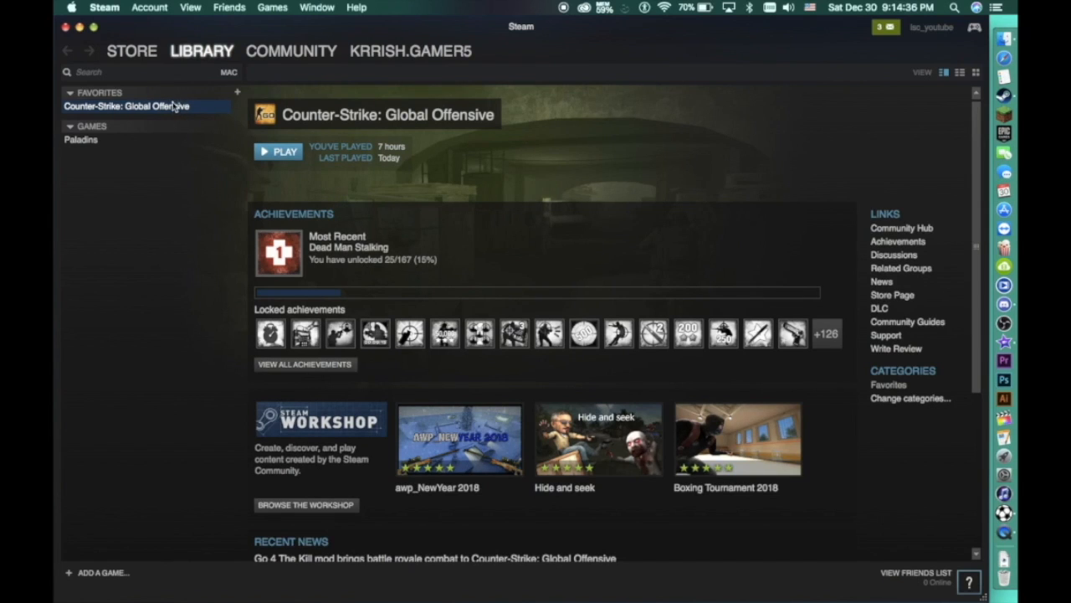
mouse_move(170, 111)
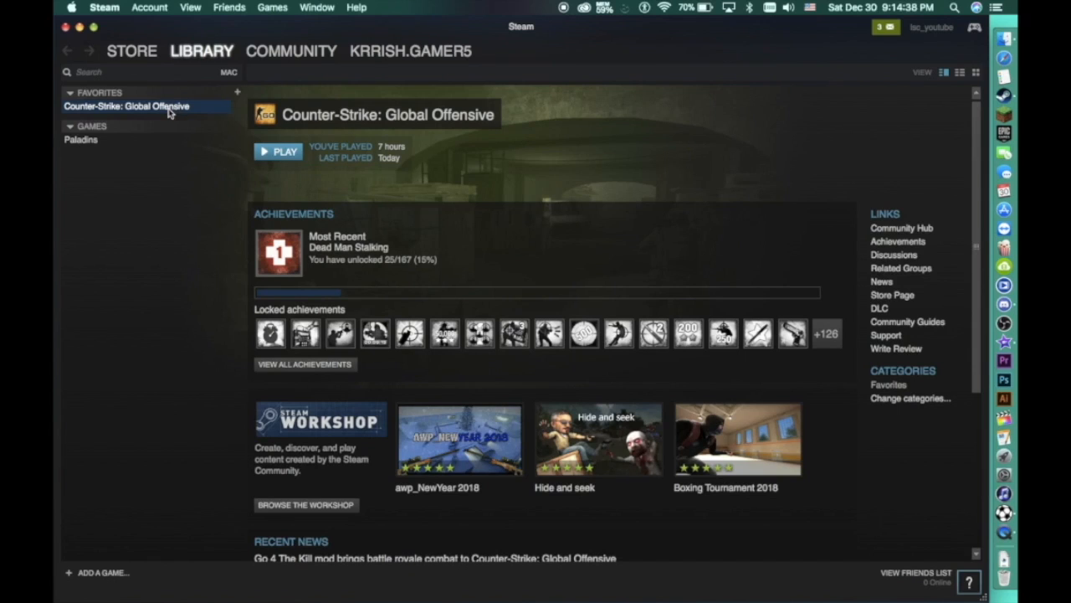
Open Counter-Strike: Global Offensive Properties from Favorites, view Language and Betas, then General.
right_click(126, 106)
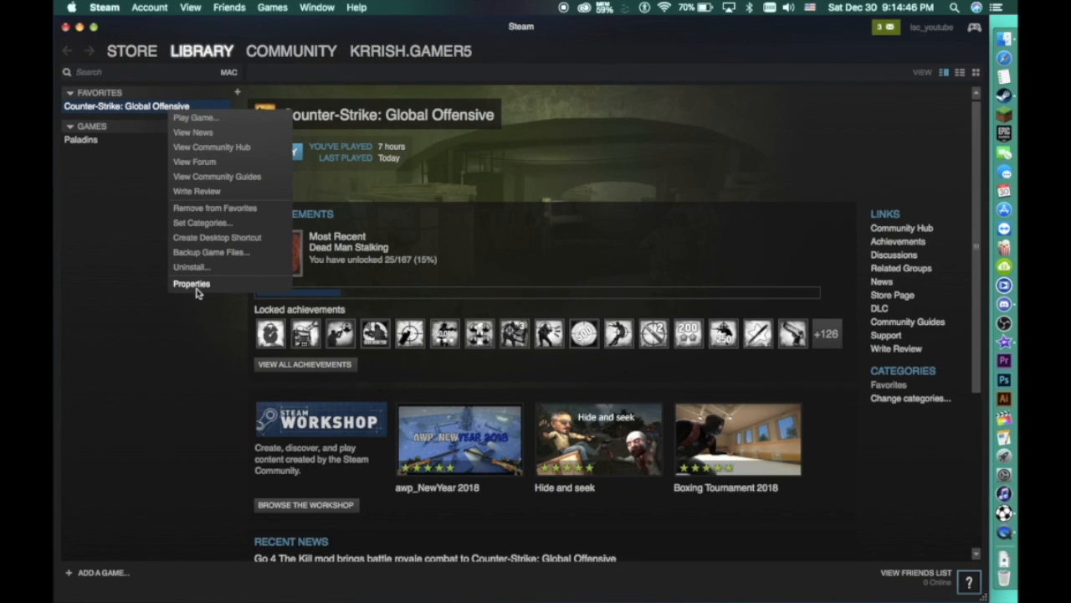
click(191, 283)
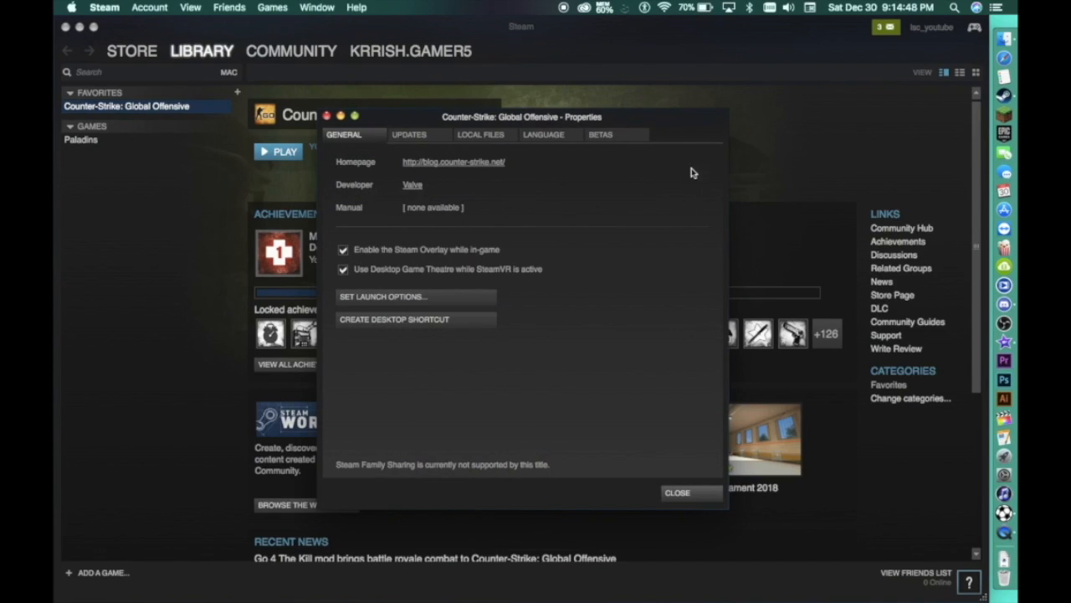
click(543, 135)
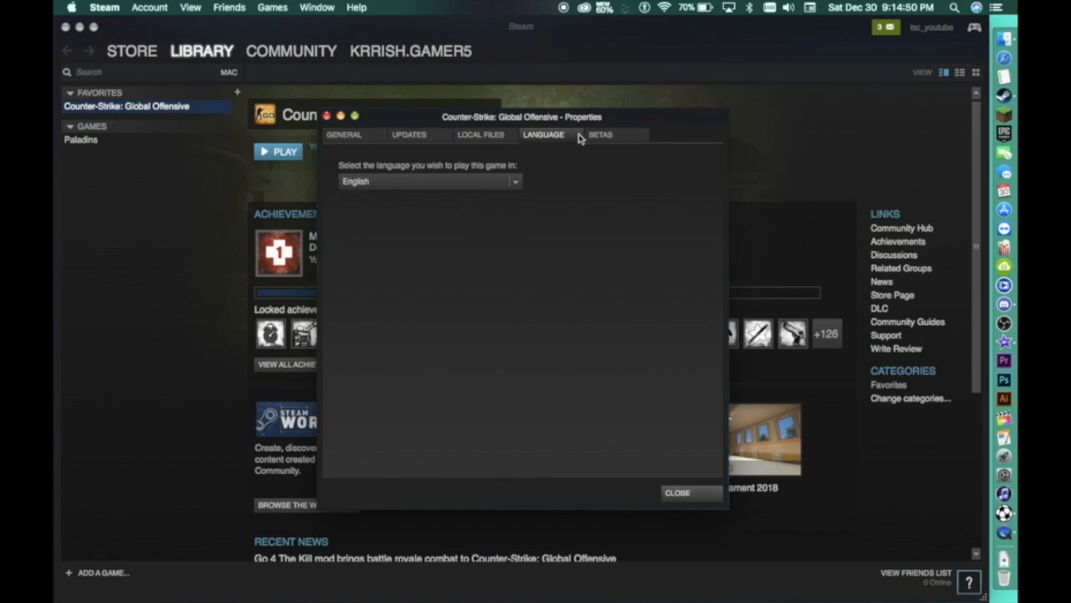
click(600, 135)
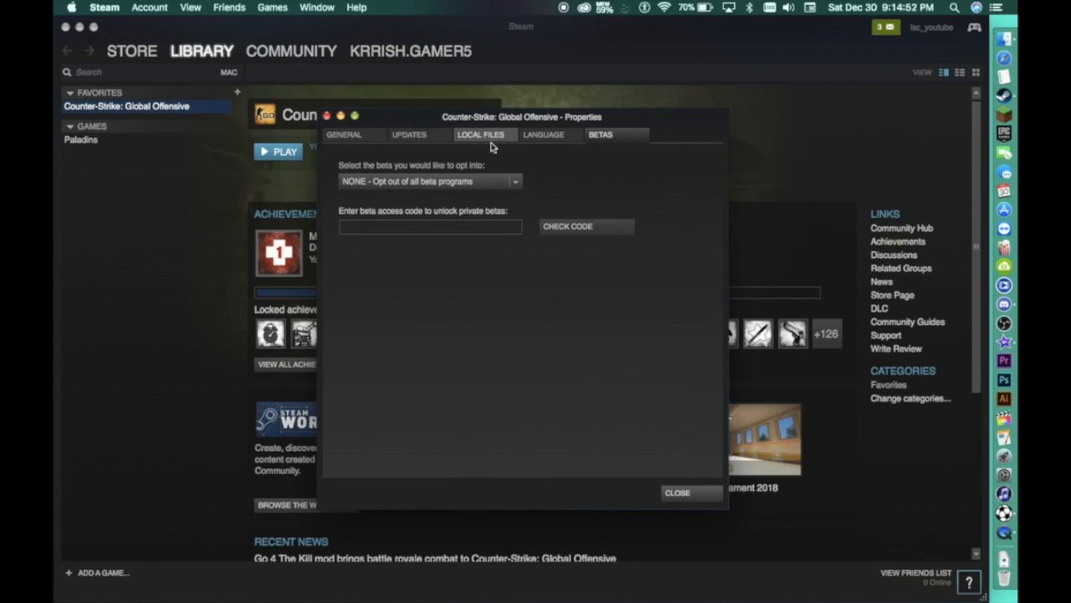
mouse_move(367, 146)
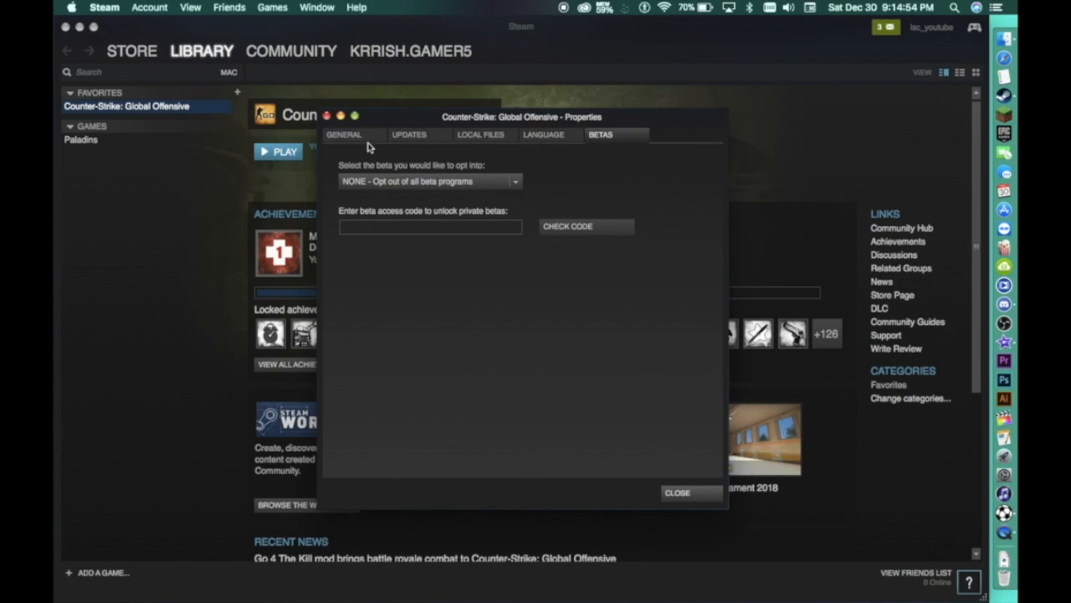
click(343, 134)
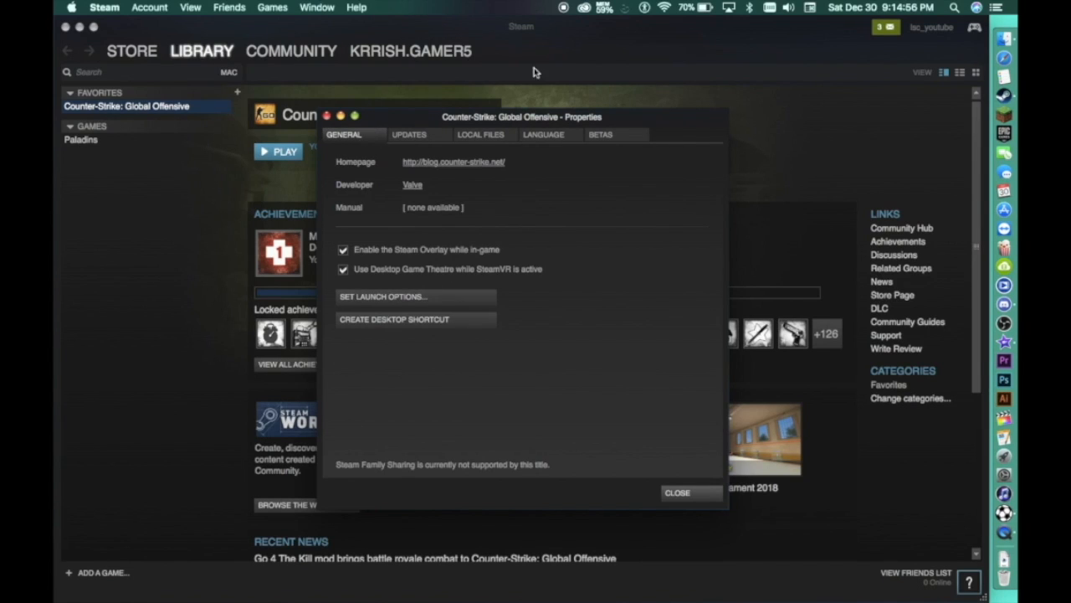
mouse_move(419, 256)
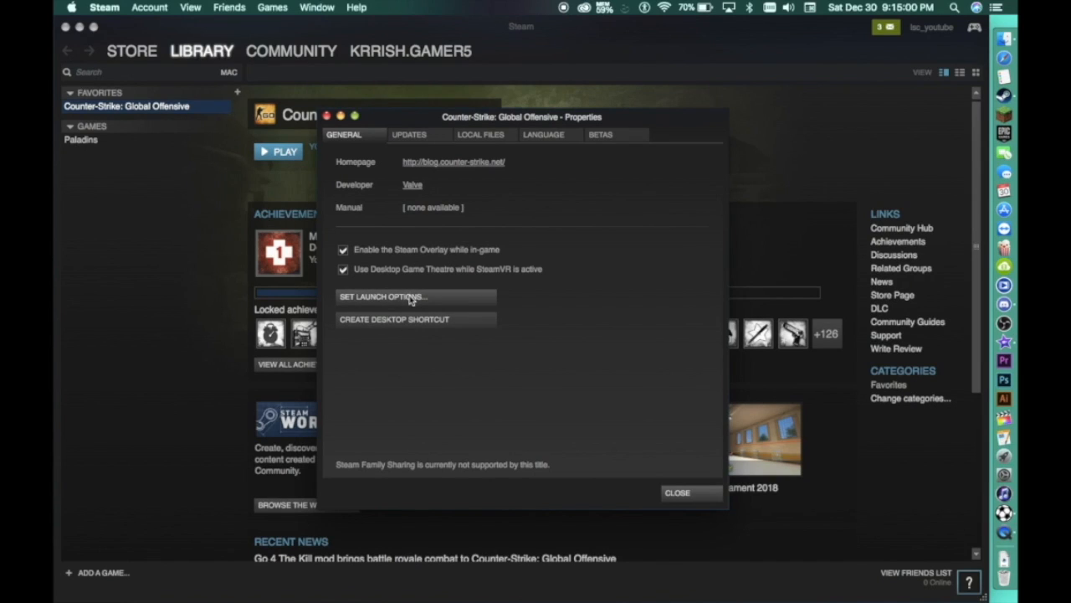
Set Counter-Strike: Global Offensive's launch options to -window and confirm.
click(383, 296)
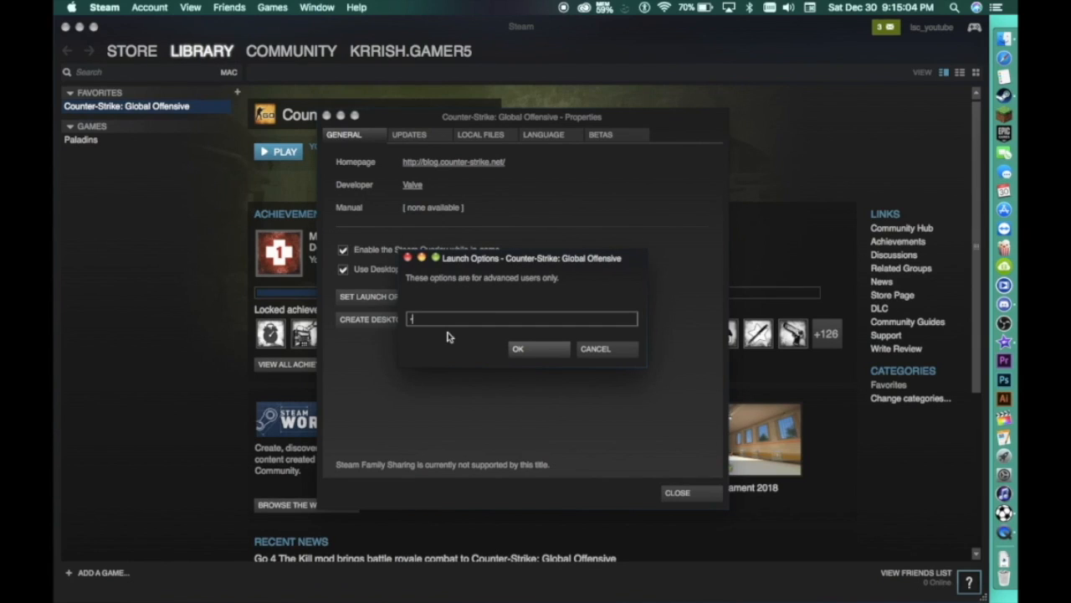
text(-window)
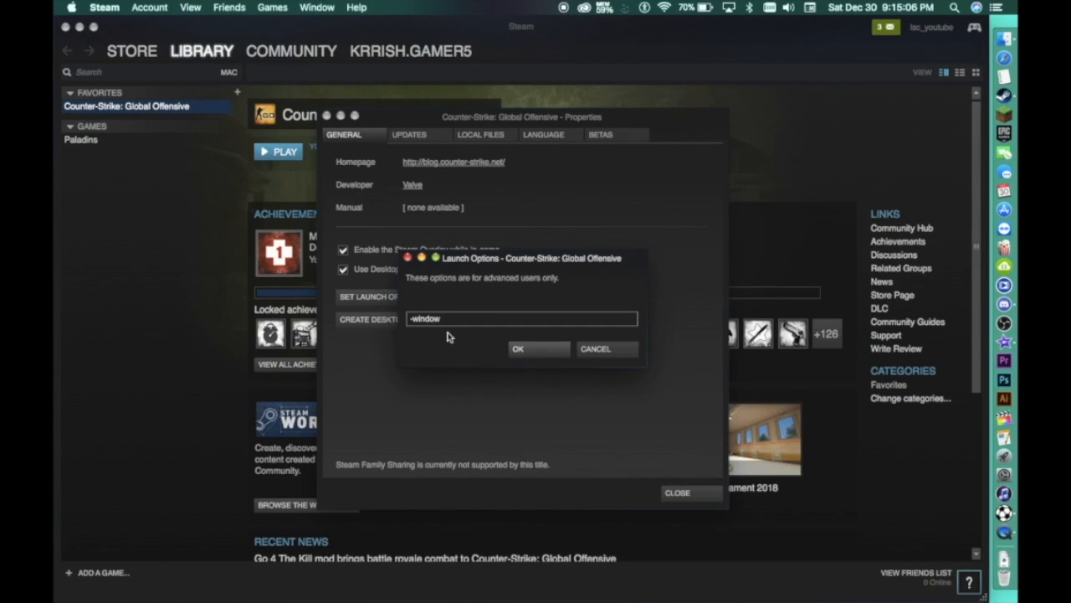
mouse_move(410, 291)
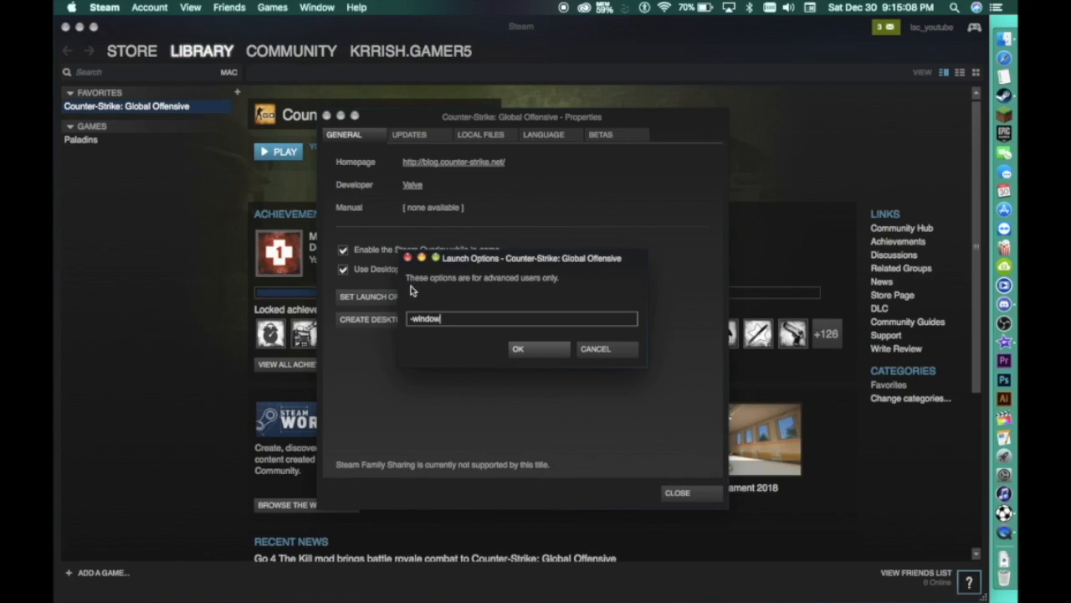
mouse_move(504, 301)
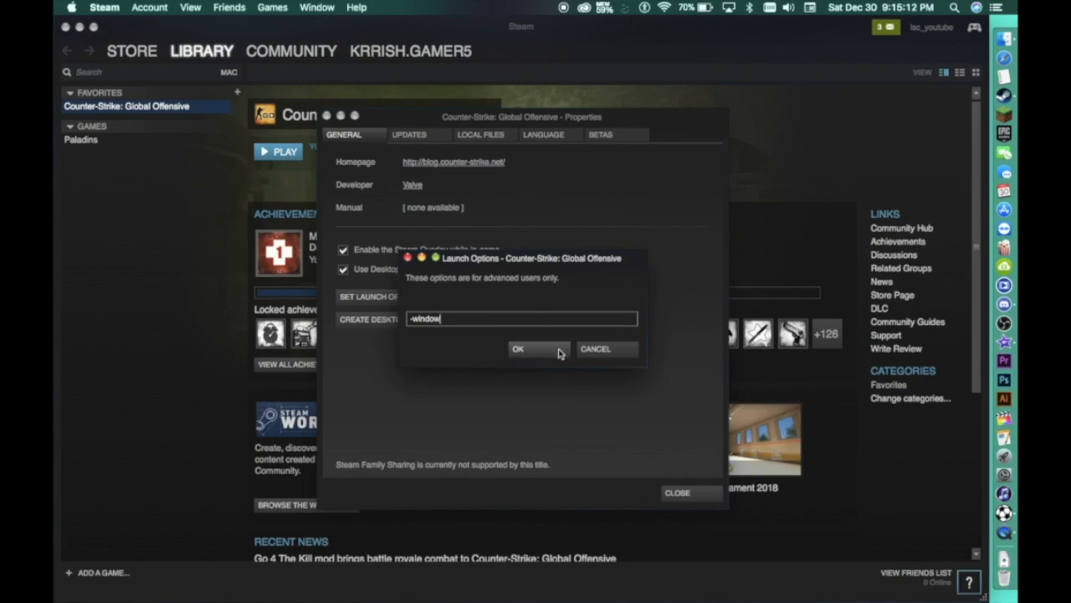
mouse_move(513, 371)
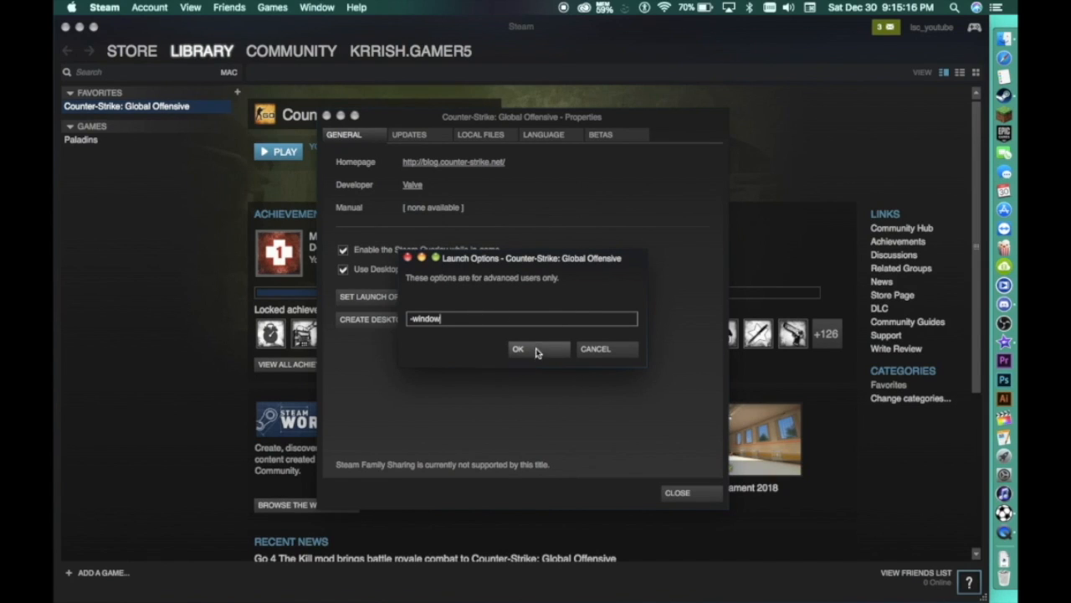
click(517, 349)
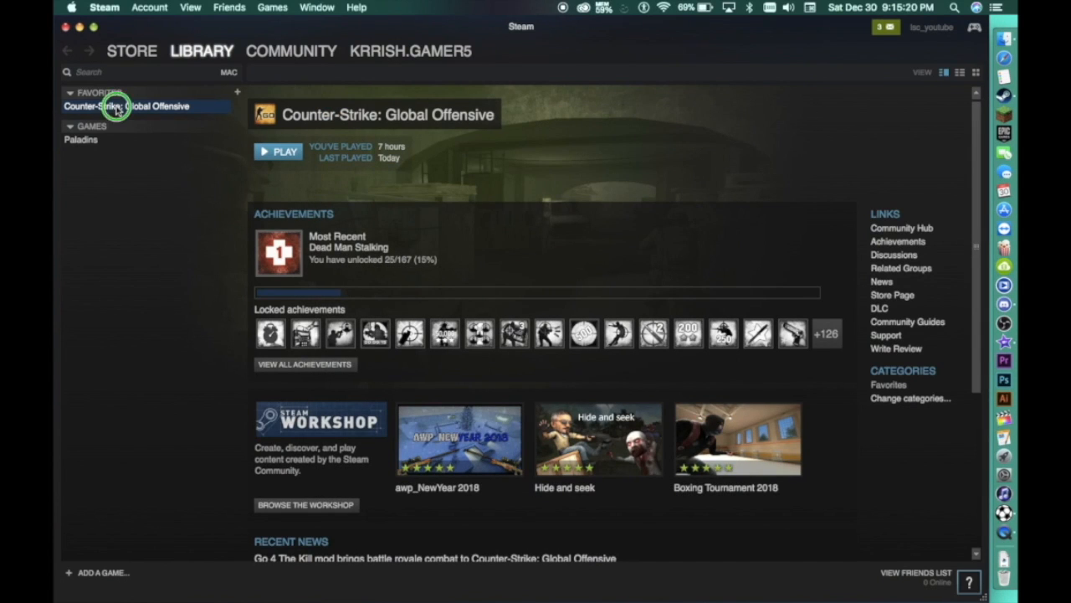
Launch Counter-Strike: Global Offensive again via Play Game in its Favorites context menu.
right_click(113, 106)
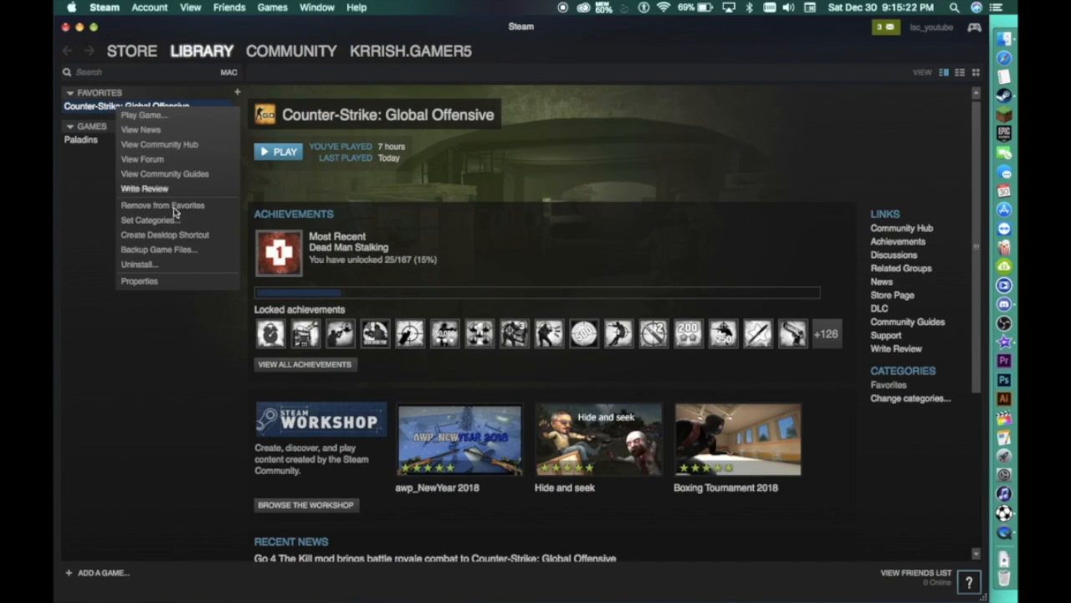
mouse_move(142, 114)
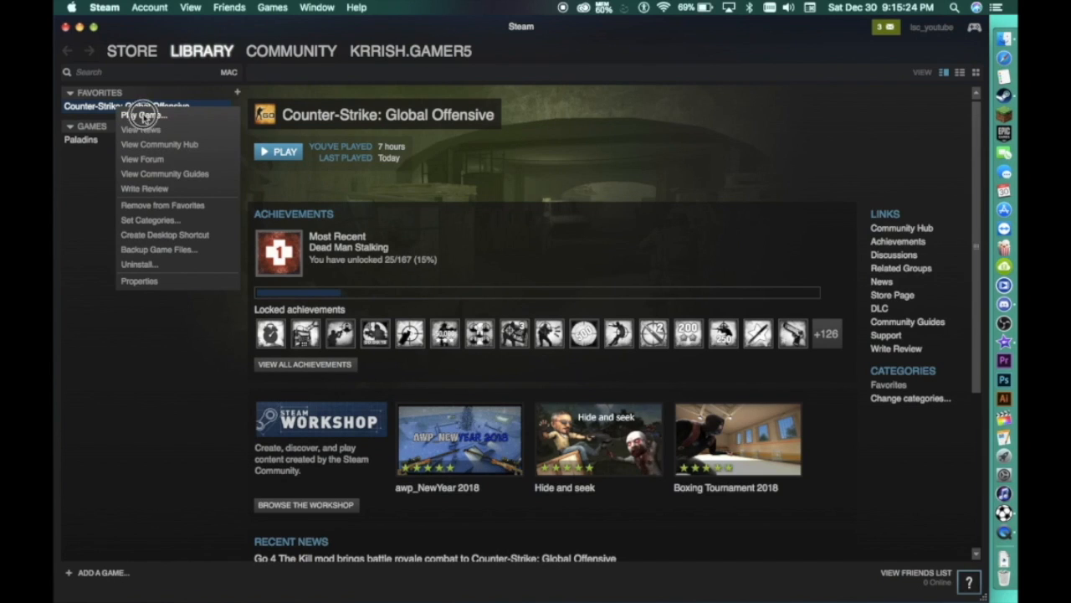
click(143, 114)
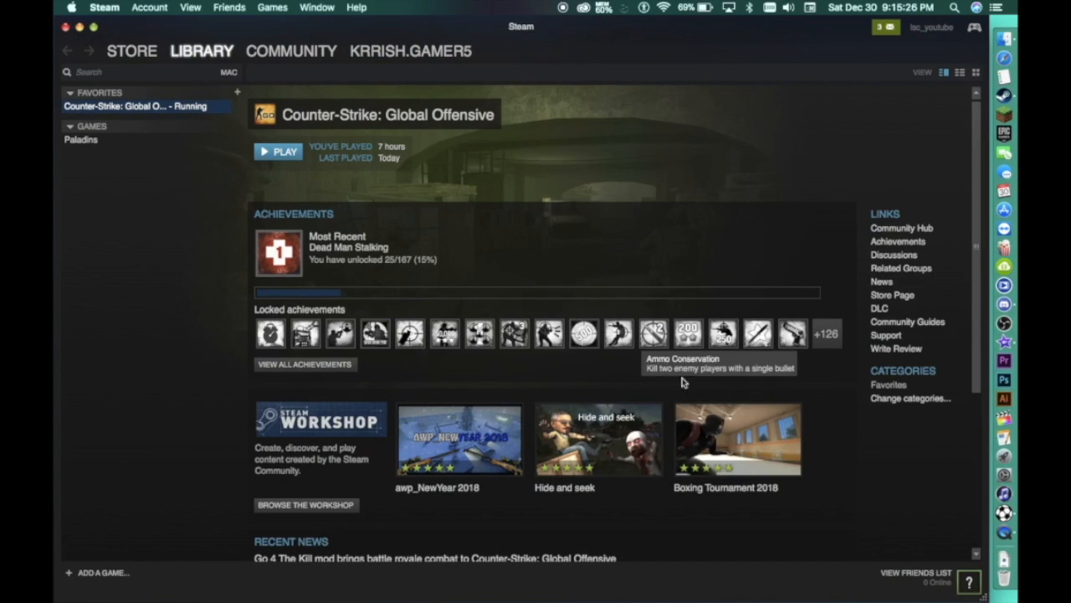